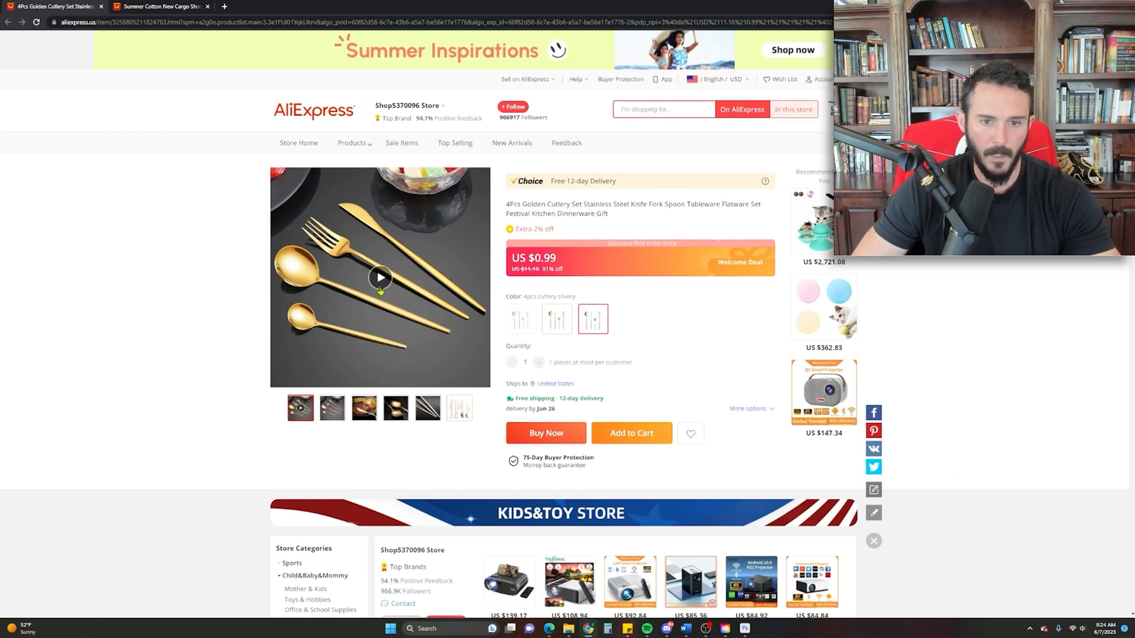
Step: Switch the browser to the cargo shorts AliExpress listing
{"action": "left_click", "coordinate": [160, 7]}
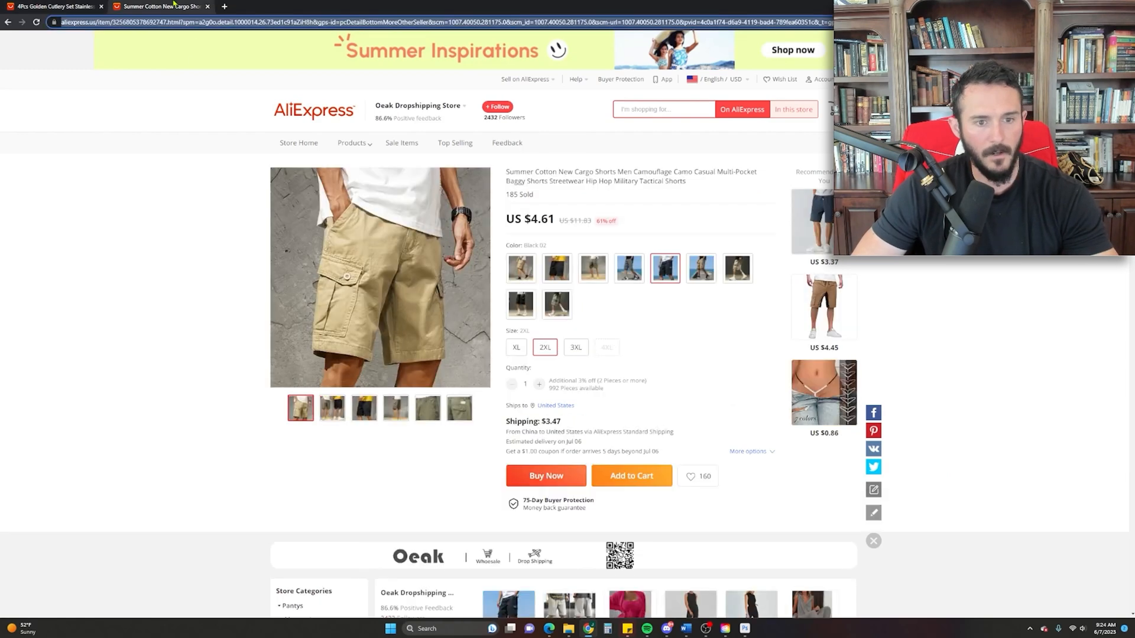
{"action": "mouse_move", "coordinate": [679, 369]}
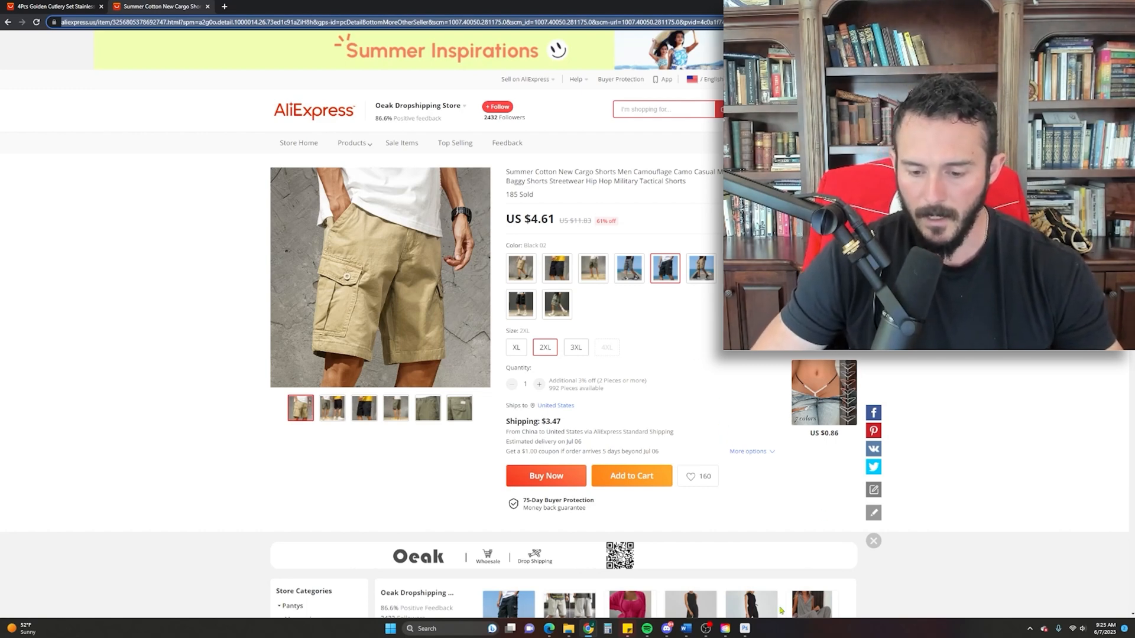
{"action": "mouse_move", "coordinate": [723, 628]}
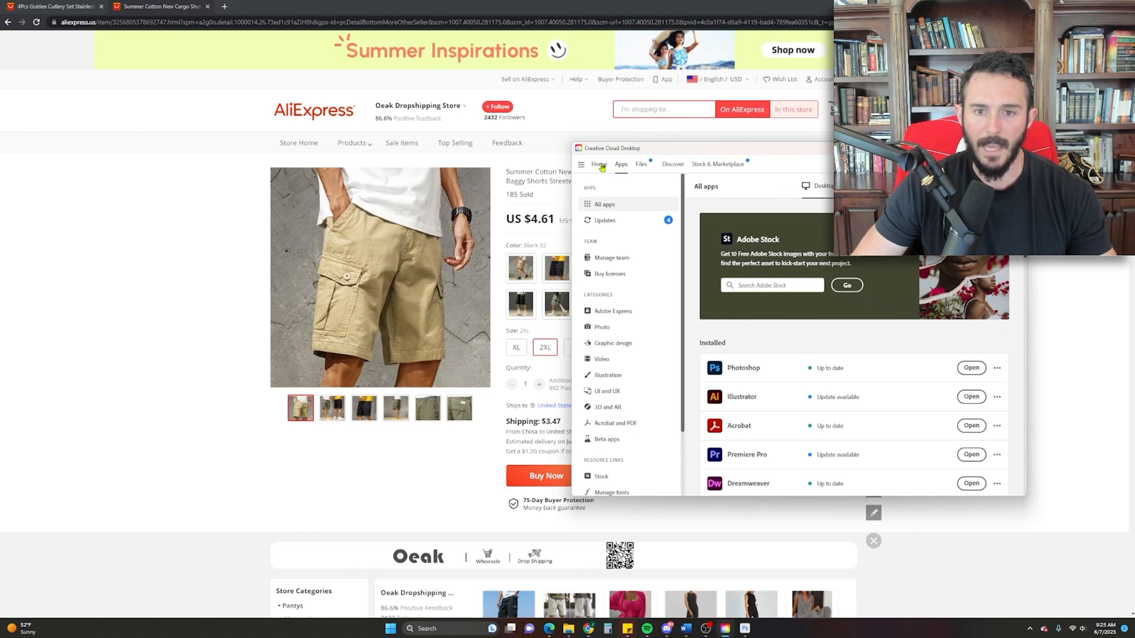
Step: Show the installed Beta apps in Creative Cloud Desktop to reach Photoshop (Beta)
{"action": "scroll", "scroll_direction": "down", "scroll_amount": 3}
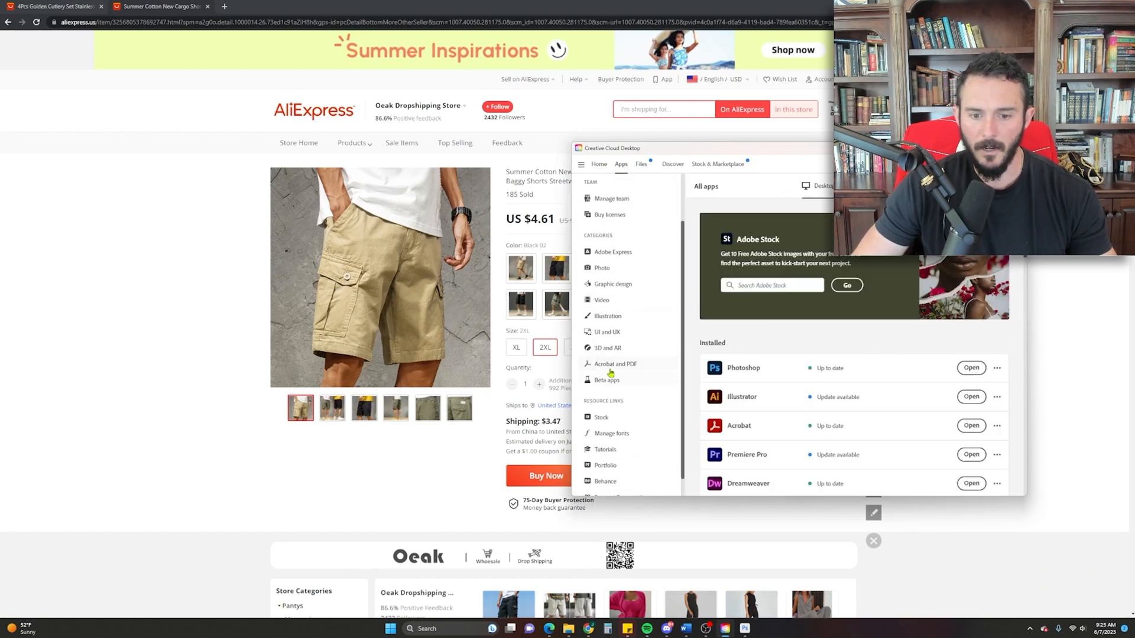
{"action": "left_click", "coordinate": [606, 380]}
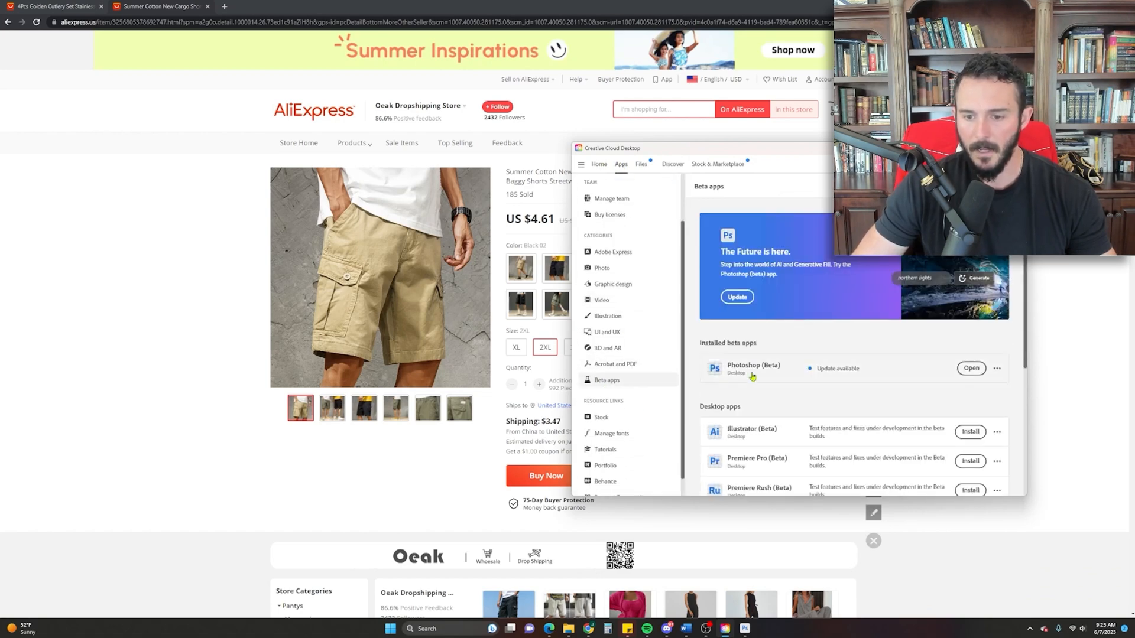
{"action": "scroll", "scroll_direction": "down", "scroll_amount": 3}
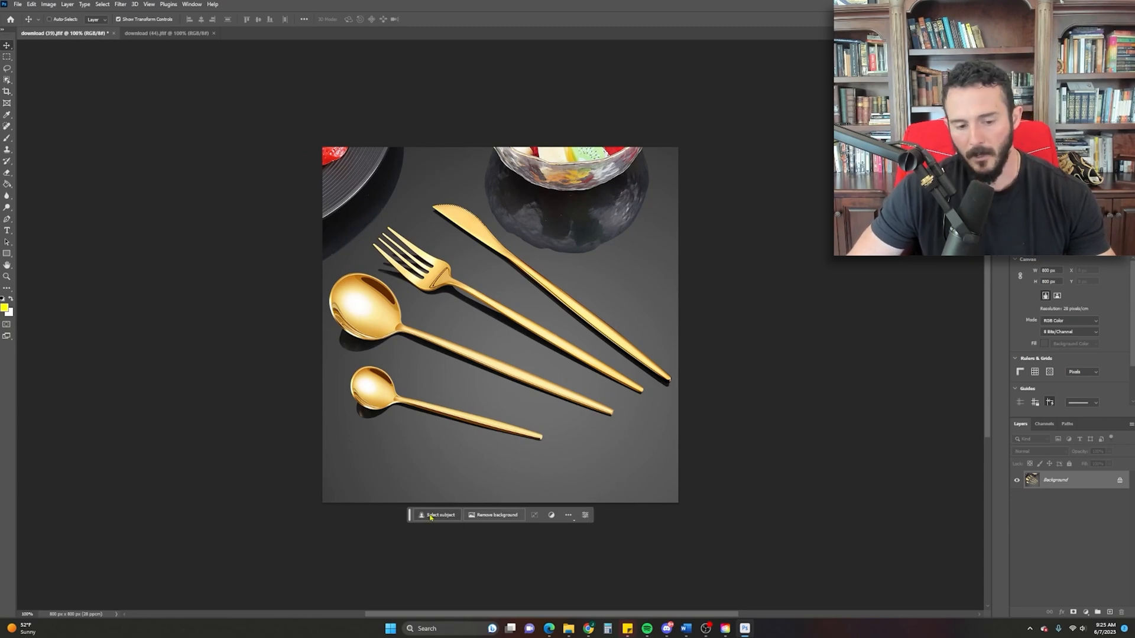
Step: Select the gold cutlery as subject, invert, and bring up the Generative Fill prompt
{"action": "left_click", "coordinate": [437, 514]}
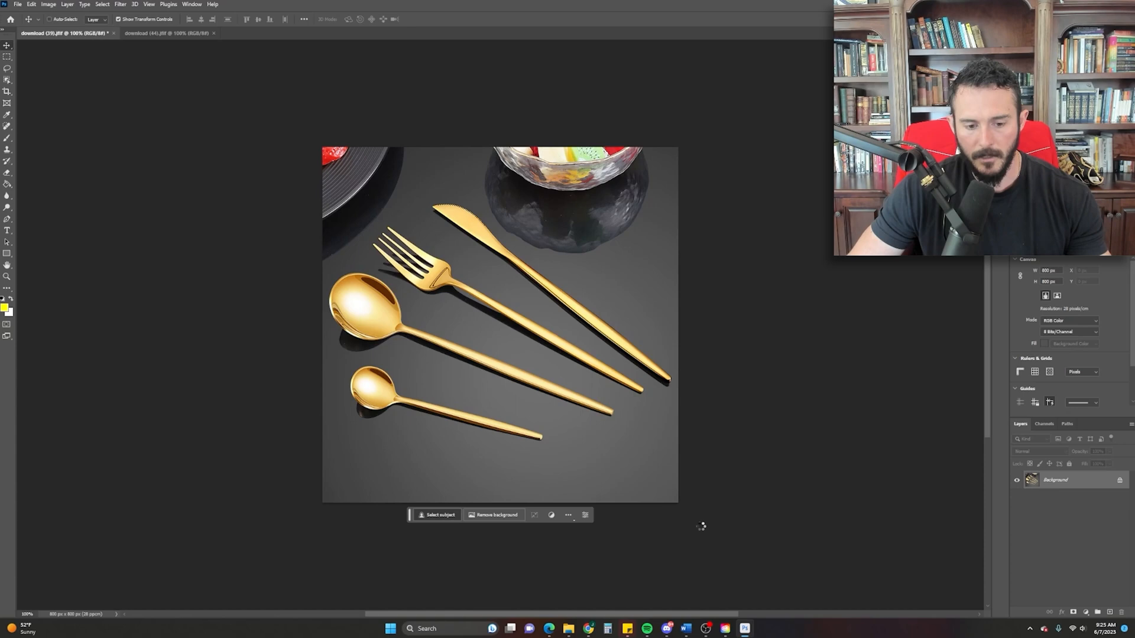
{"action": "left_click", "coordinate": [436, 515]}
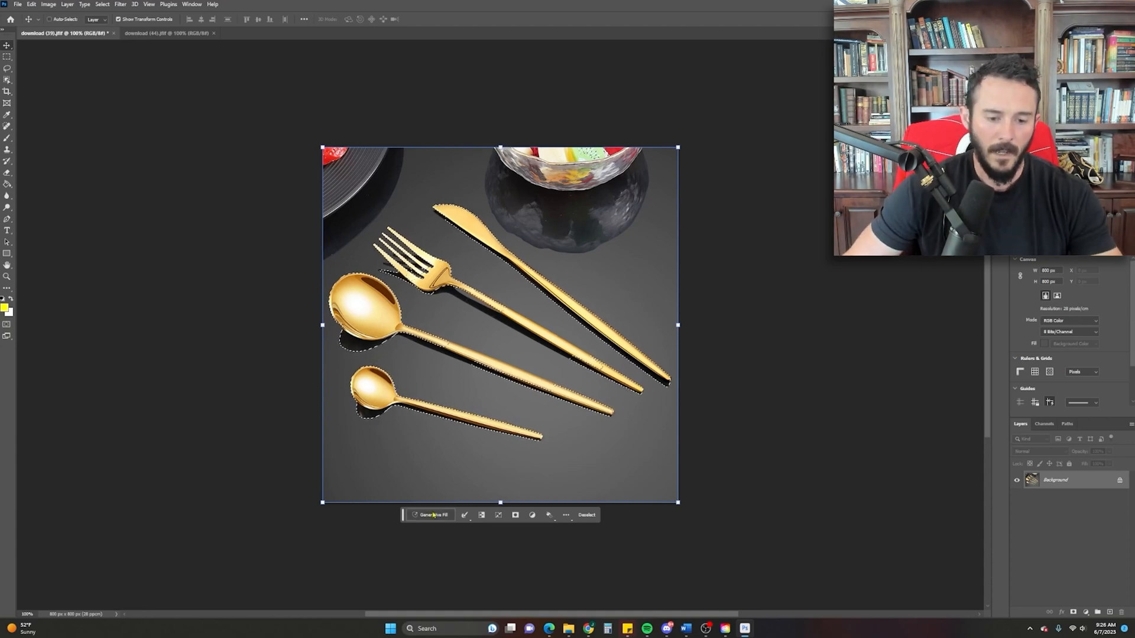
{"action": "left_click", "coordinate": [432, 514]}
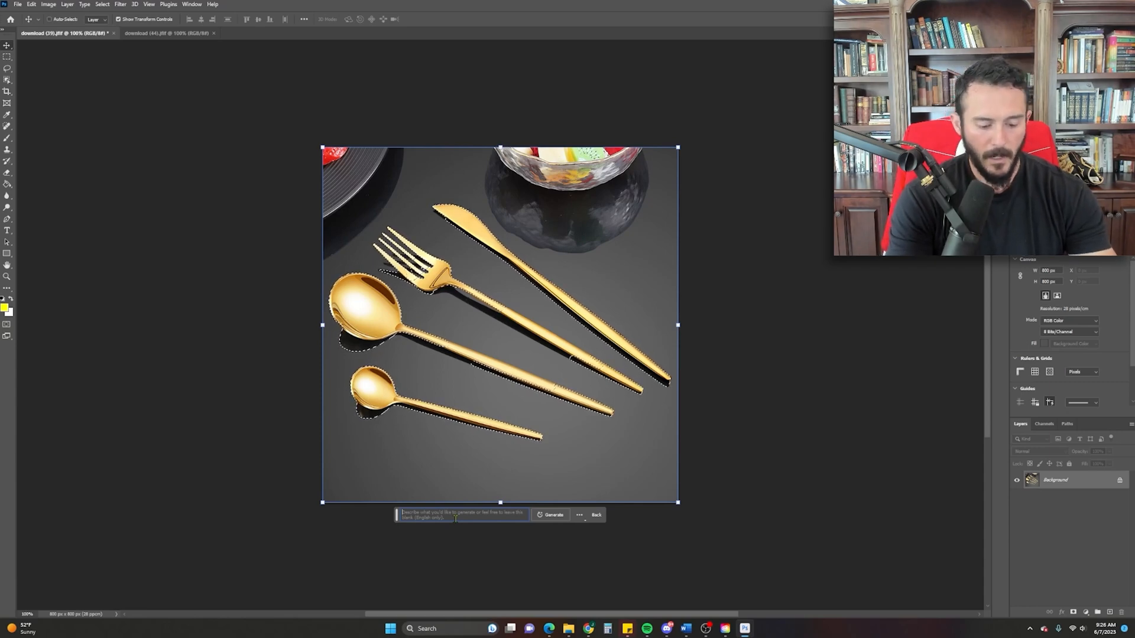
Step: Generate a 'wood cutting board' background behind the cutlery
{"action": "type", "text": "cutting"}
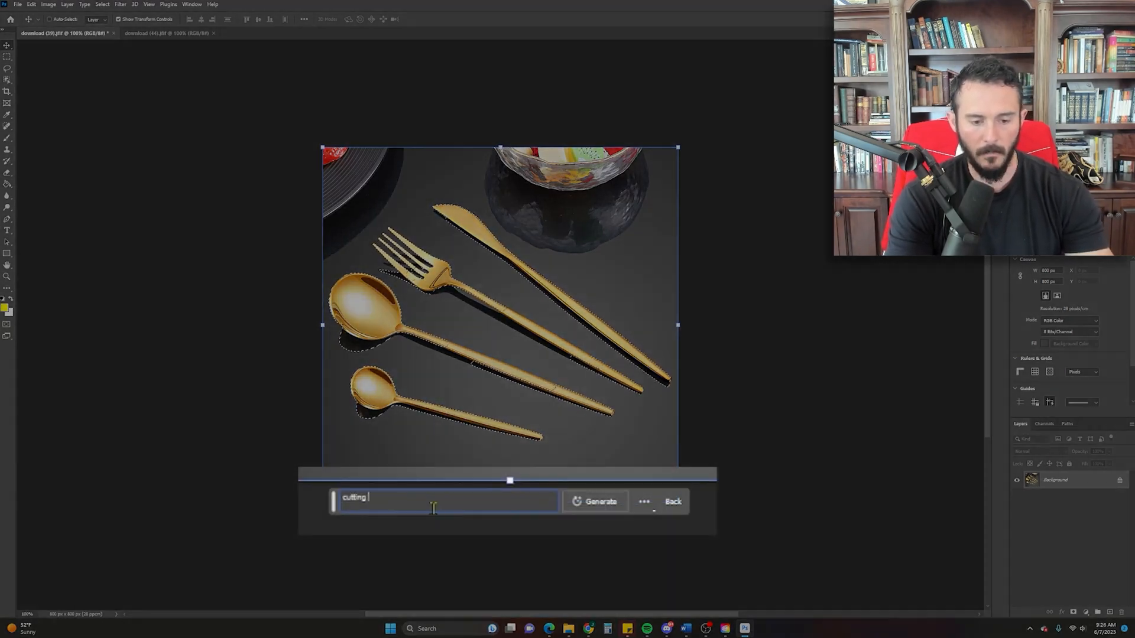
{"action": "type", "text": "board"}
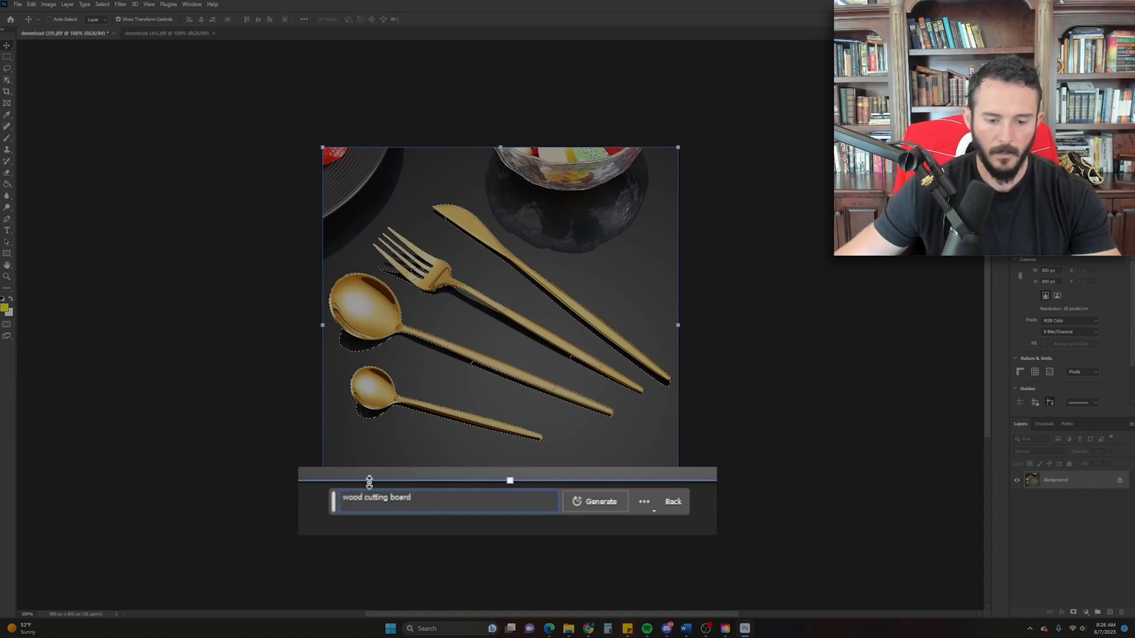
{"action": "left_click", "coordinate": [595, 501]}
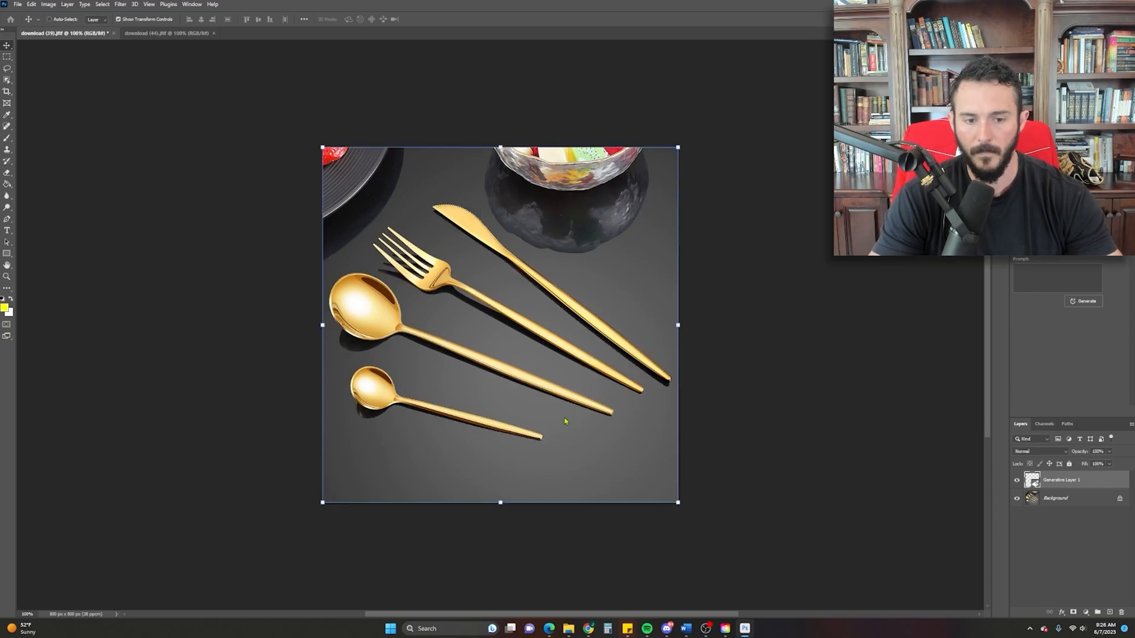
{"action": "left_click", "coordinate": [1084, 302]}
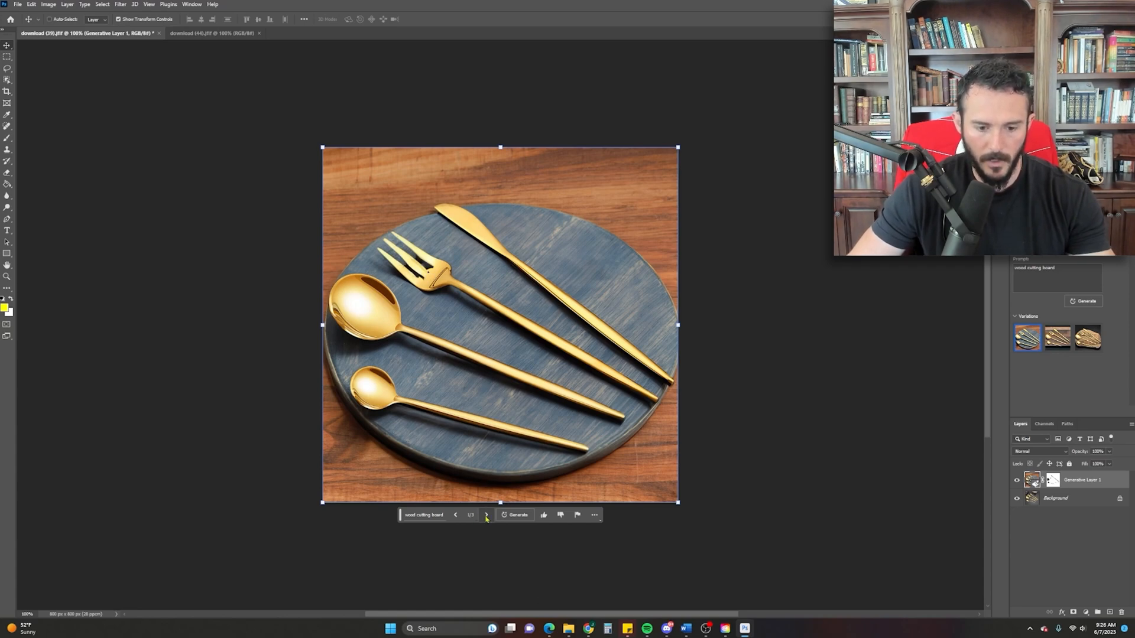
Step: Browse the cutting board variations and settle on the round blue-stained board
{"action": "left_click", "coordinate": [1087, 338]}
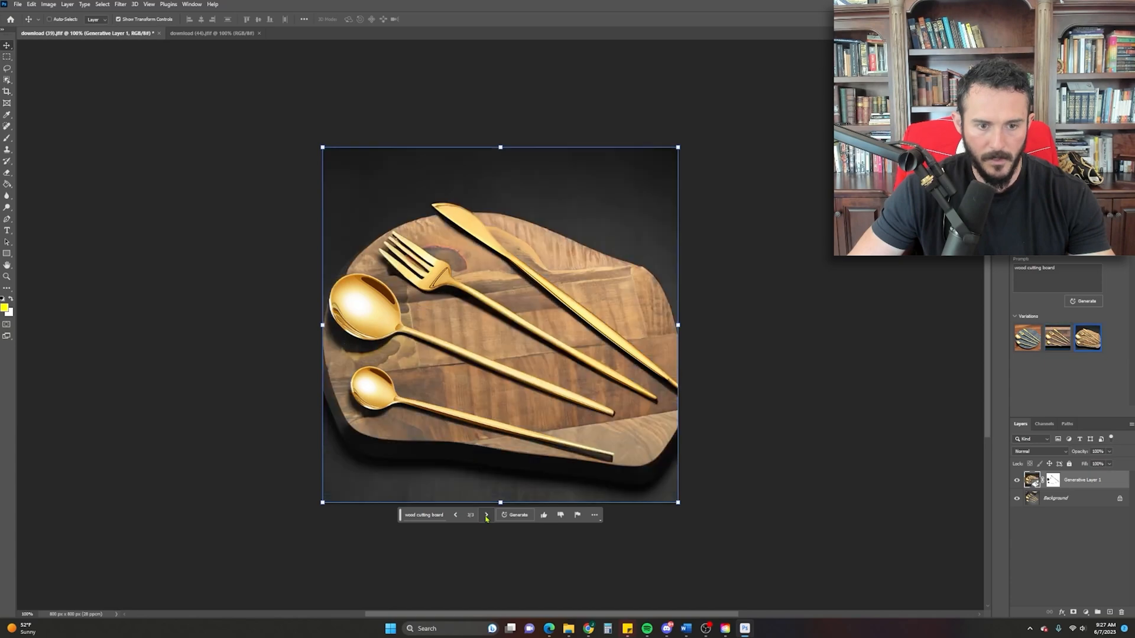
{"action": "mouse_move", "coordinate": [486, 515]}
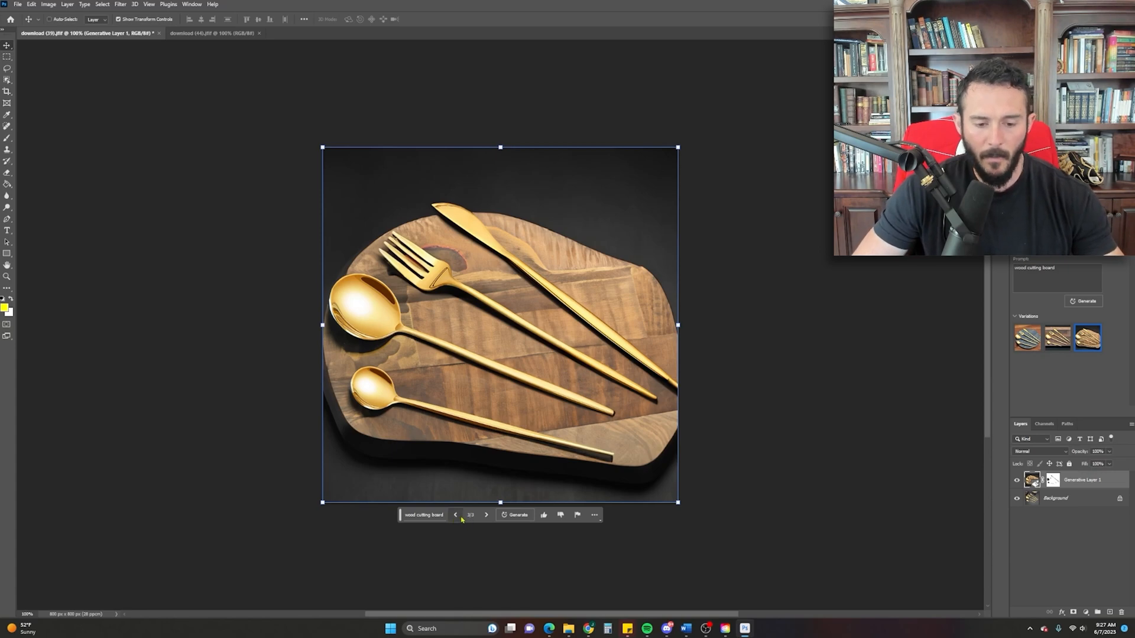
{"action": "left_click", "coordinate": [485, 514]}
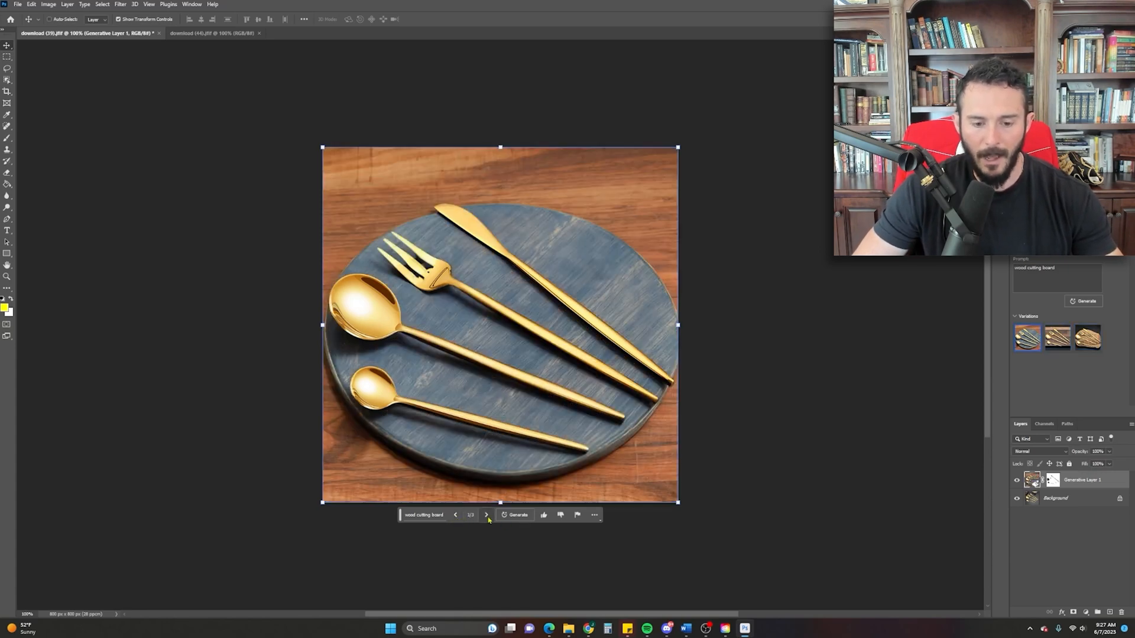
{"action": "left_click", "coordinate": [1057, 339]}
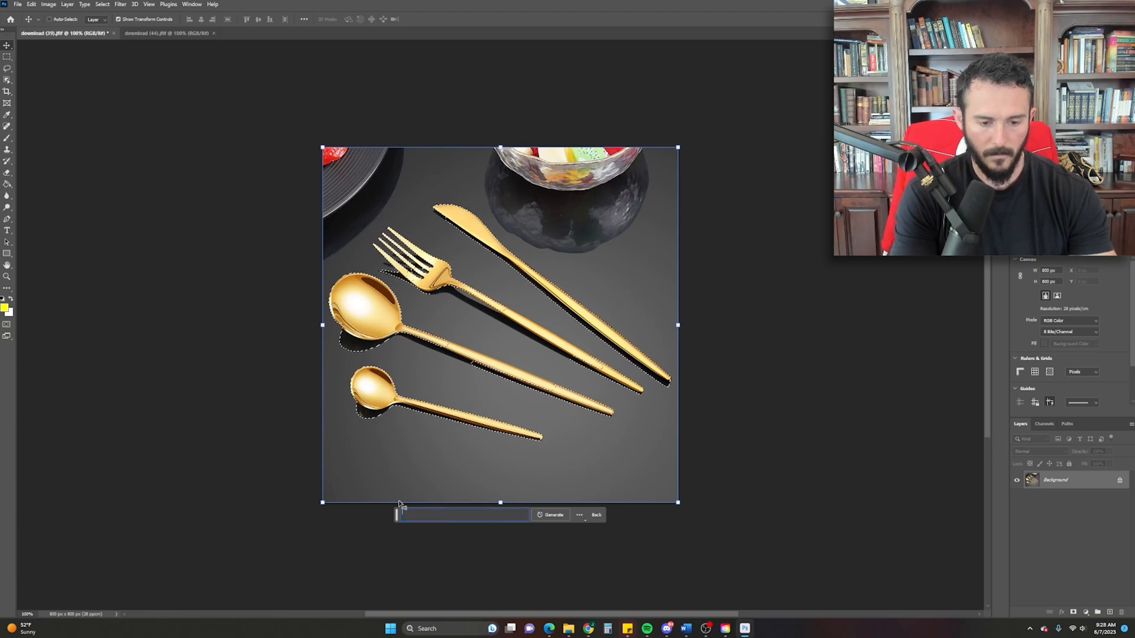
Step: Generate 'fancy plateware' backgrounds and compare the light and dark plate results
{"action": "type", "text": "fancy plateware"}
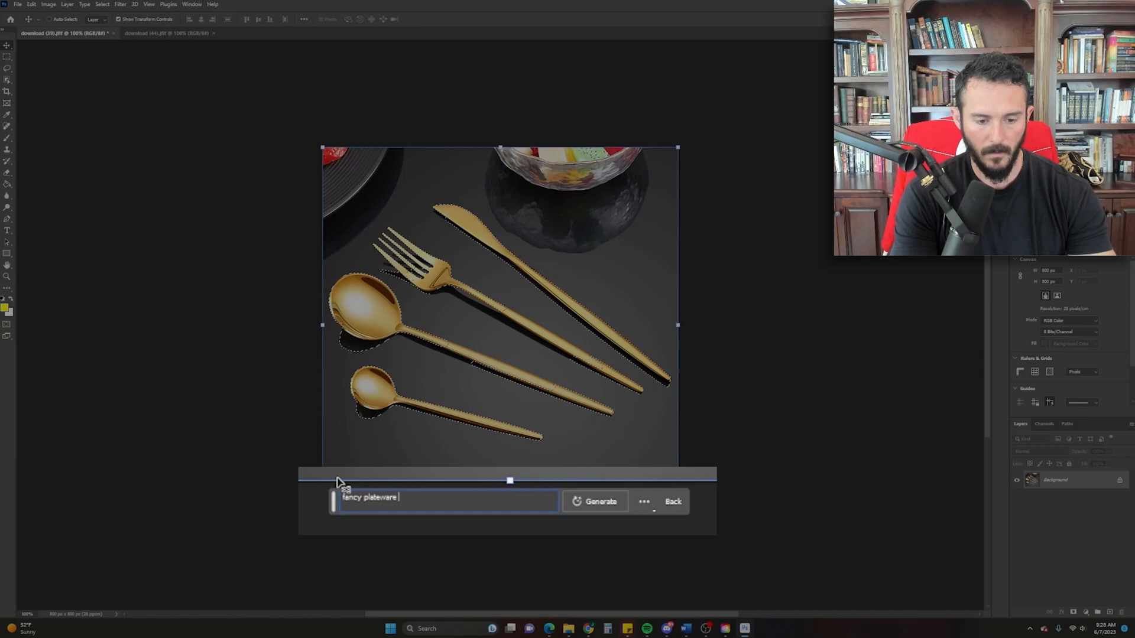
{"action": "left_click", "coordinate": [599, 502]}
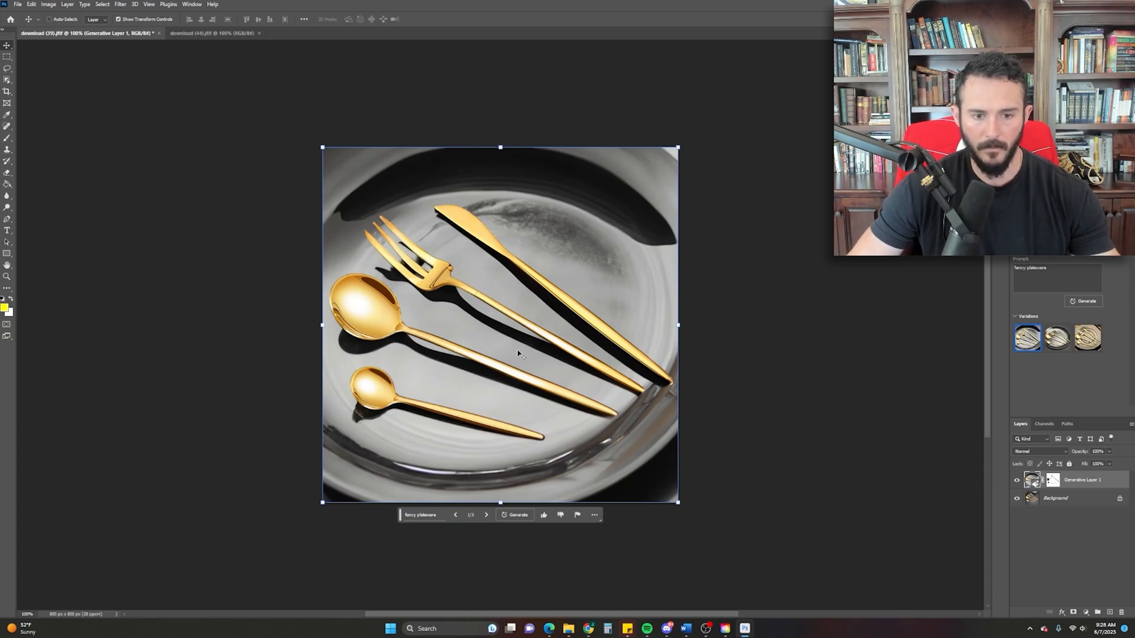
{"action": "left_click", "coordinate": [486, 515]}
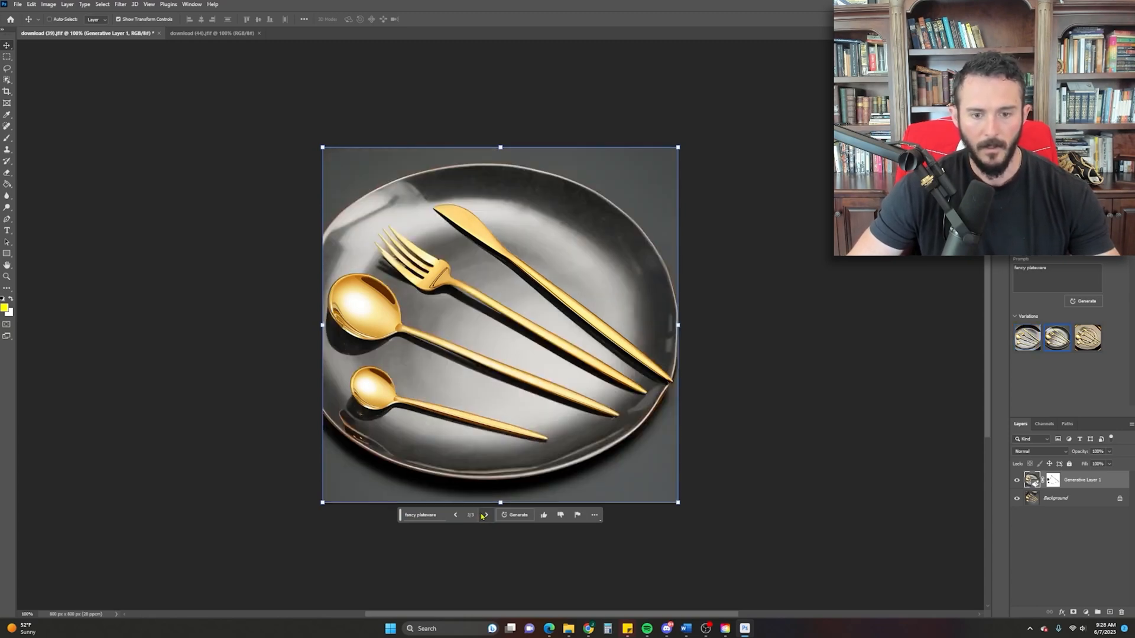
{"action": "left_click", "coordinate": [485, 514]}
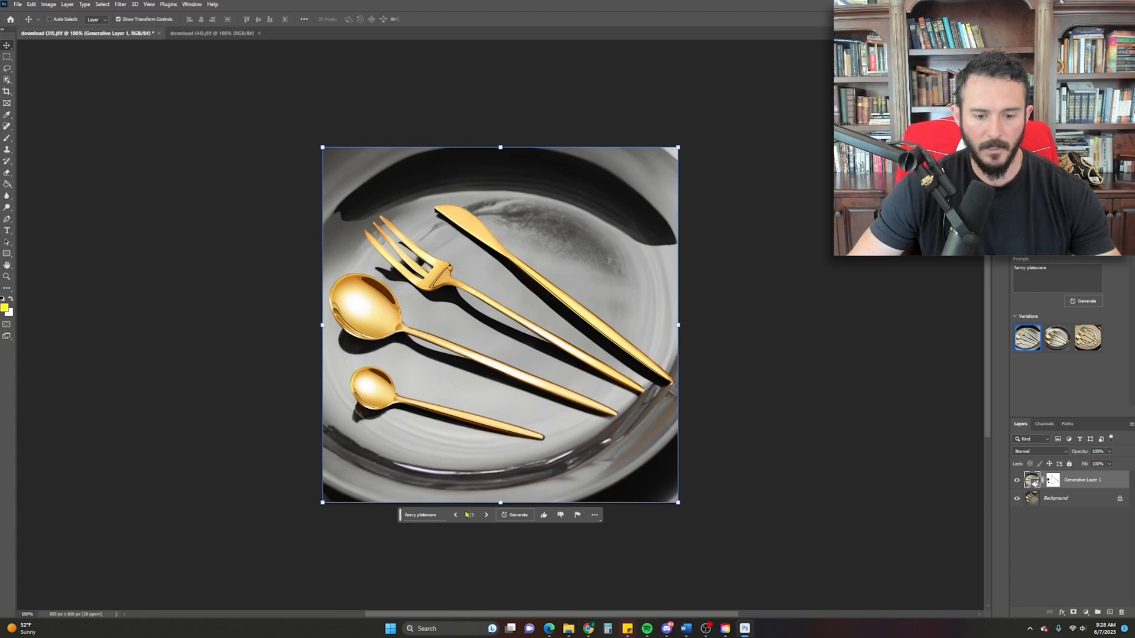
Step: Keep the dark plate variation, then move to the cargo shorts photo
{"action": "left_click", "coordinate": [1055, 338]}
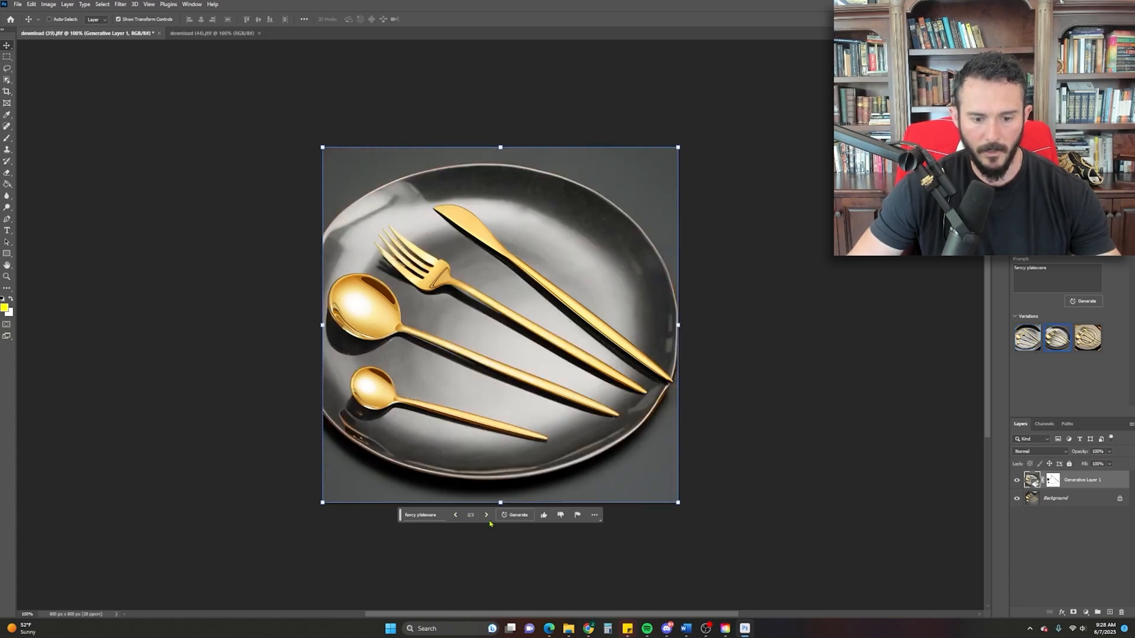
{"action": "left_click", "coordinate": [1026, 338]}
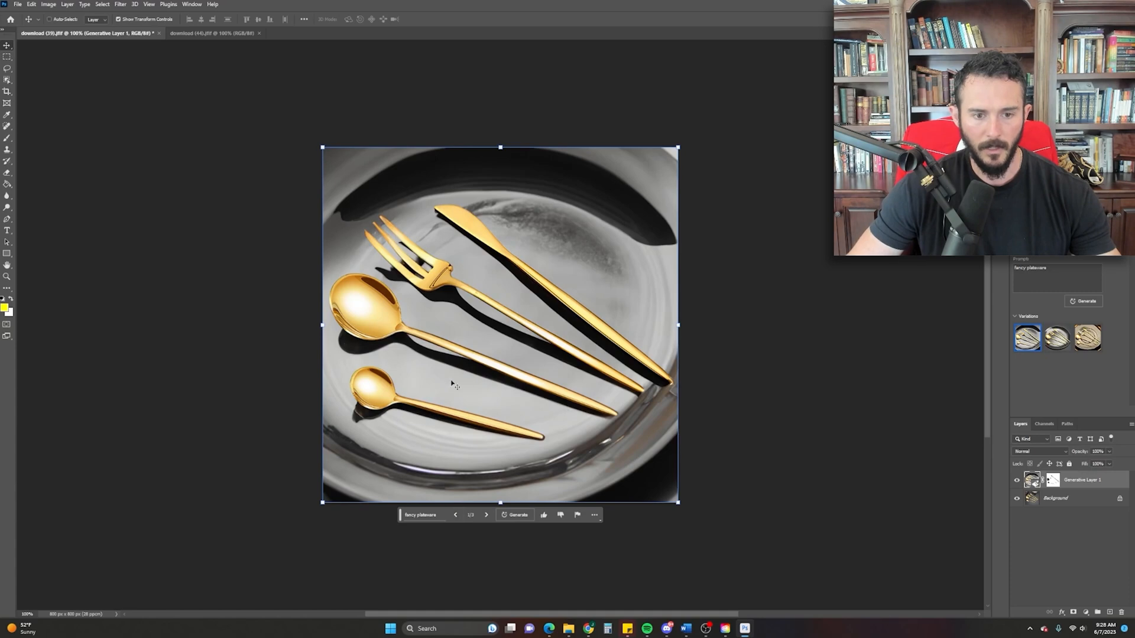
{"action": "left_click", "coordinate": [1056, 338]}
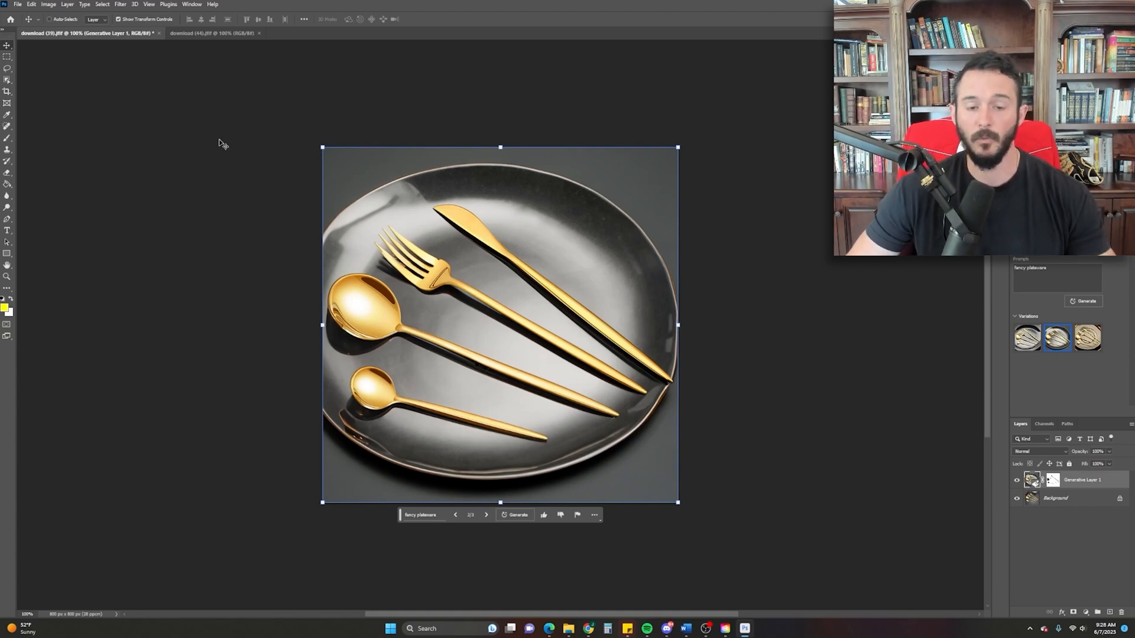
{"action": "left_click", "coordinate": [210, 34]}
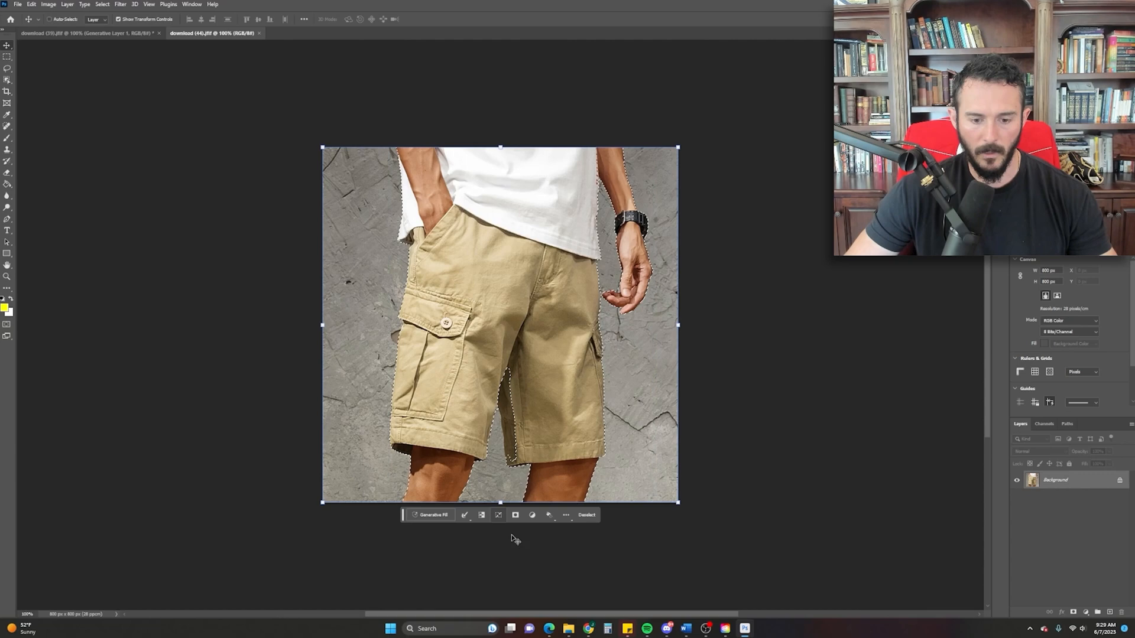
Step: Start a Generative Fill prompt for the background around the cargo shorts
{"action": "left_click", "coordinate": [432, 515]}
{"action": "type", "text": "beach,"}
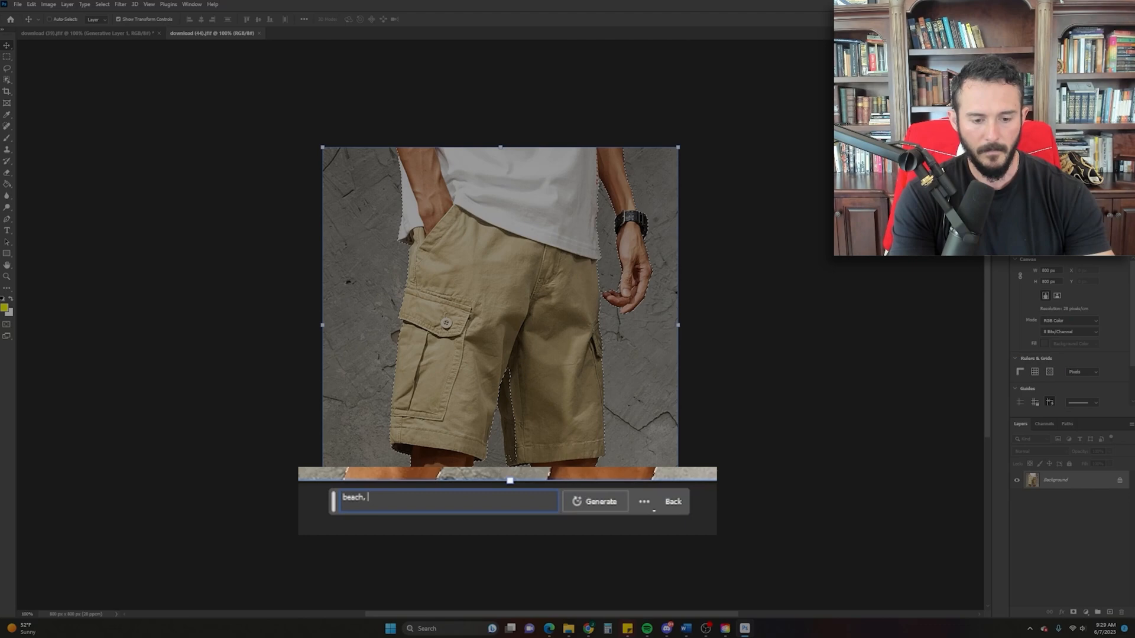
Step: Generate a 'beach, ocean, sand' background and flip through the beach variations
{"action": "type", "text": "ocean, sand"}
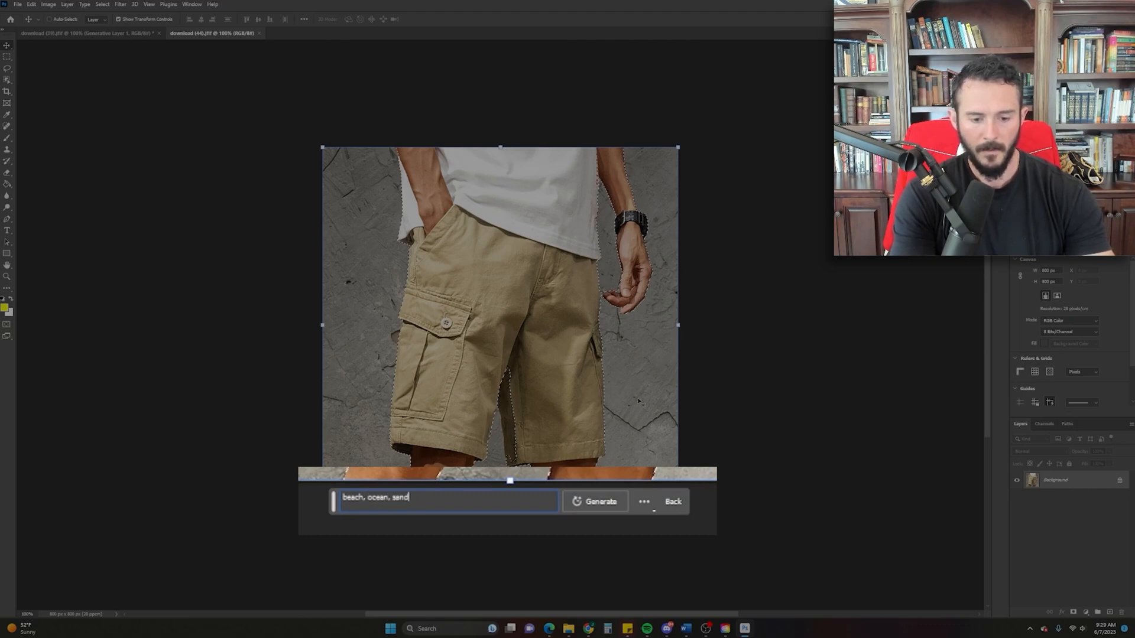
{"action": "left_click", "coordinate": [598, 501]}
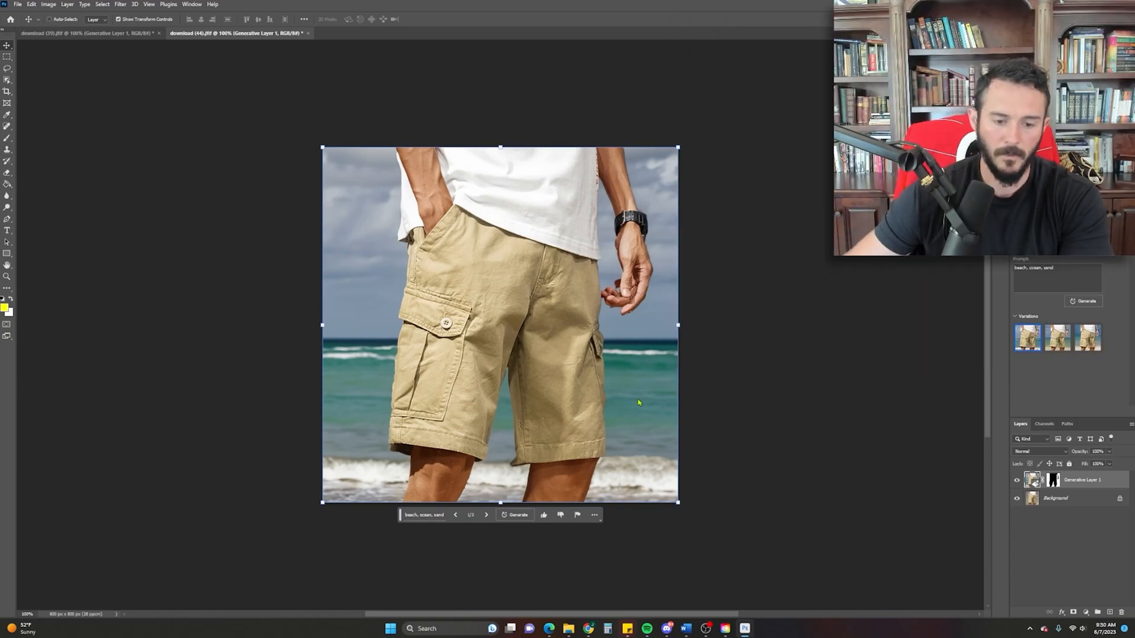
{"action": "left_click", "coordinate": [486, 514]}
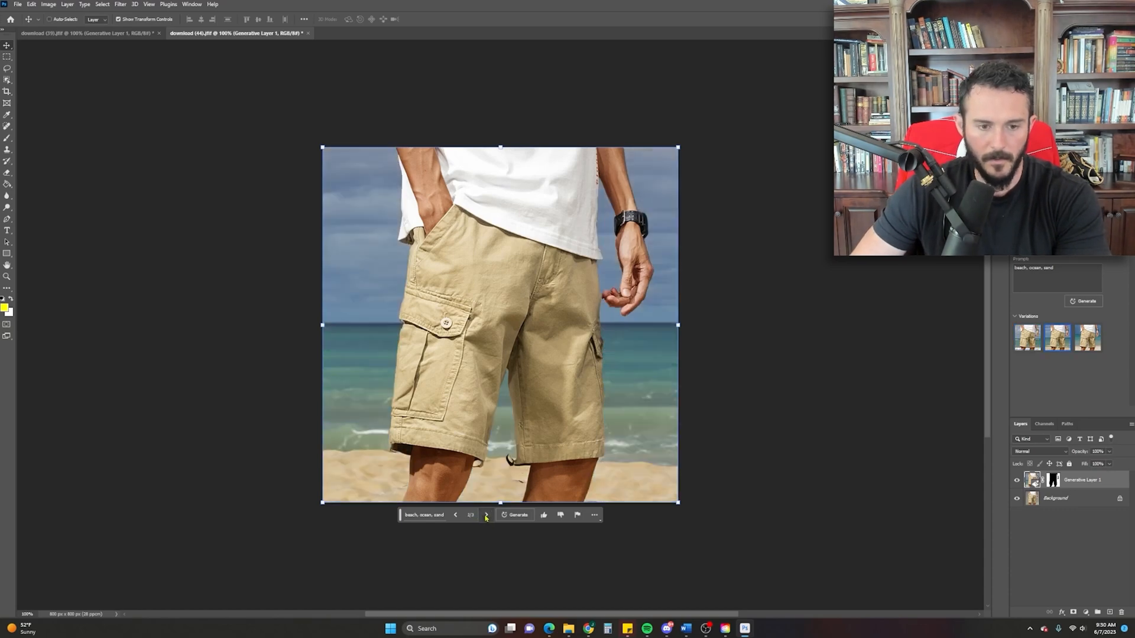
{"action": "mouse_move", "coordinate": [486, 515]}
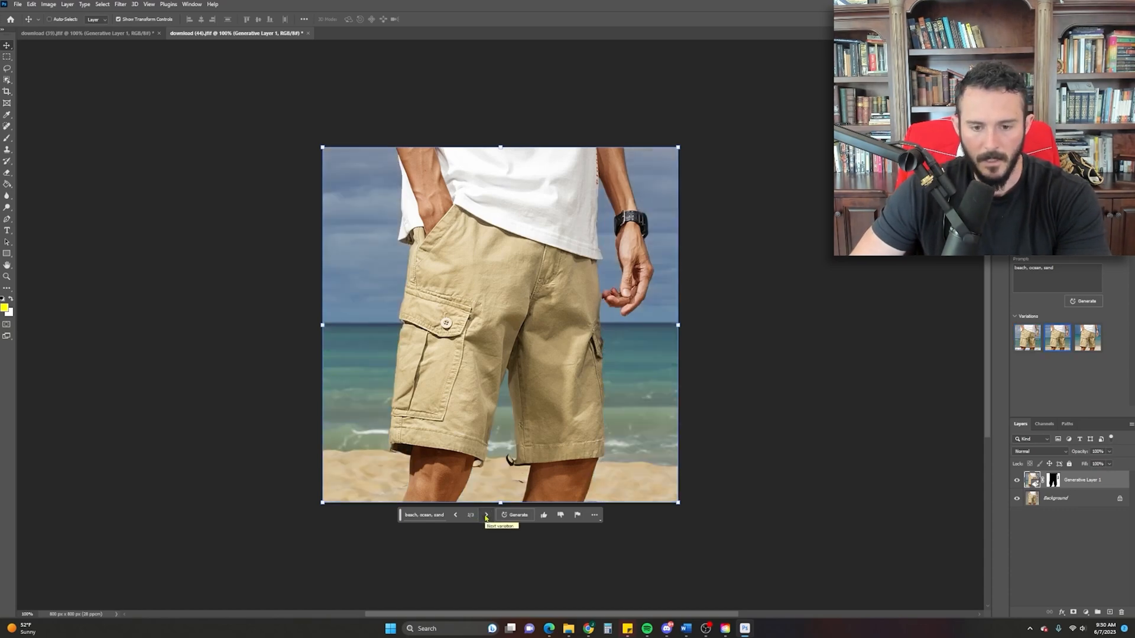
{"action": "left_click", "coordinate": [486, 514]}
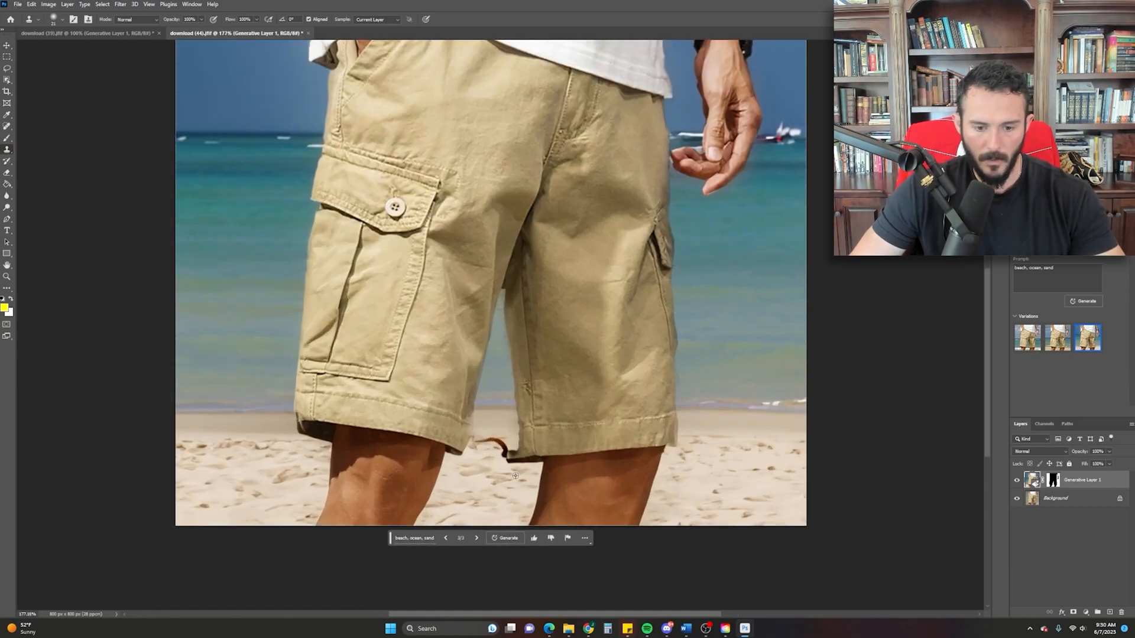
Step: Inspect the beach result near the hem to choose the variation with breaking waves
{"action": "right_click", "coordinate": [1056, 498]}
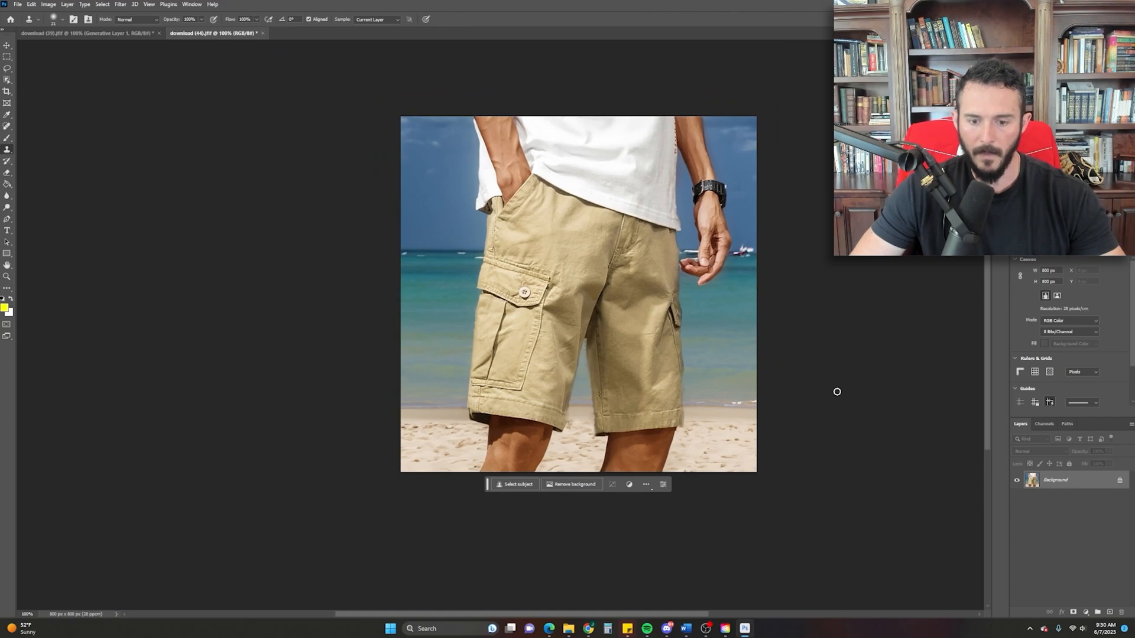
{"action": "mouse_move", "coordinate": [858, 363]}
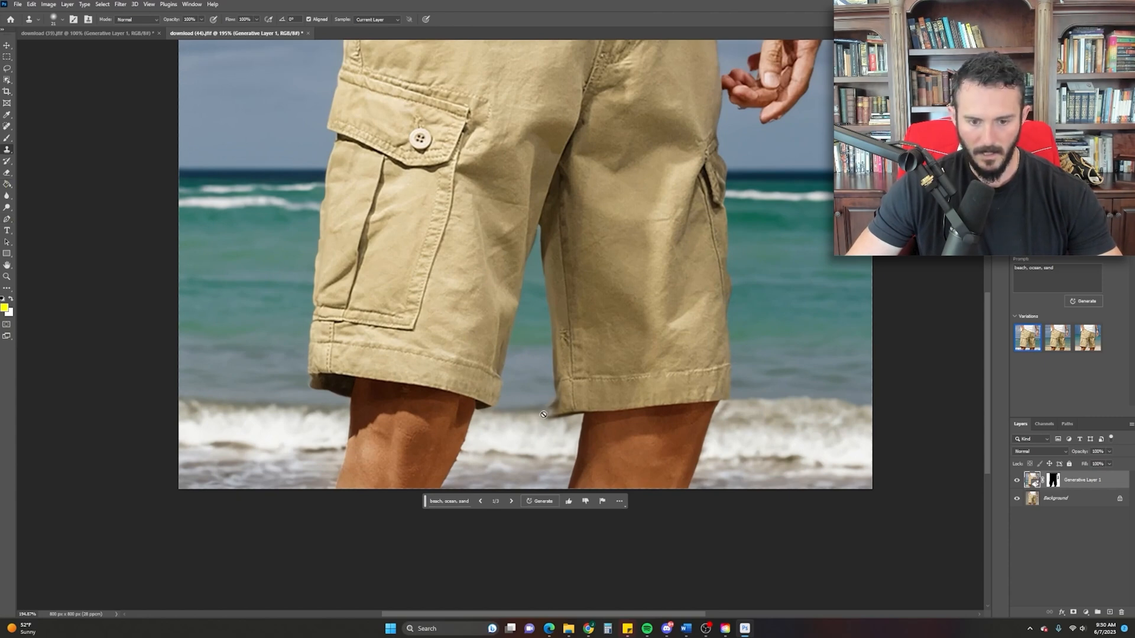
{"action": "mouse_move", "coordinate": [532, 393]}
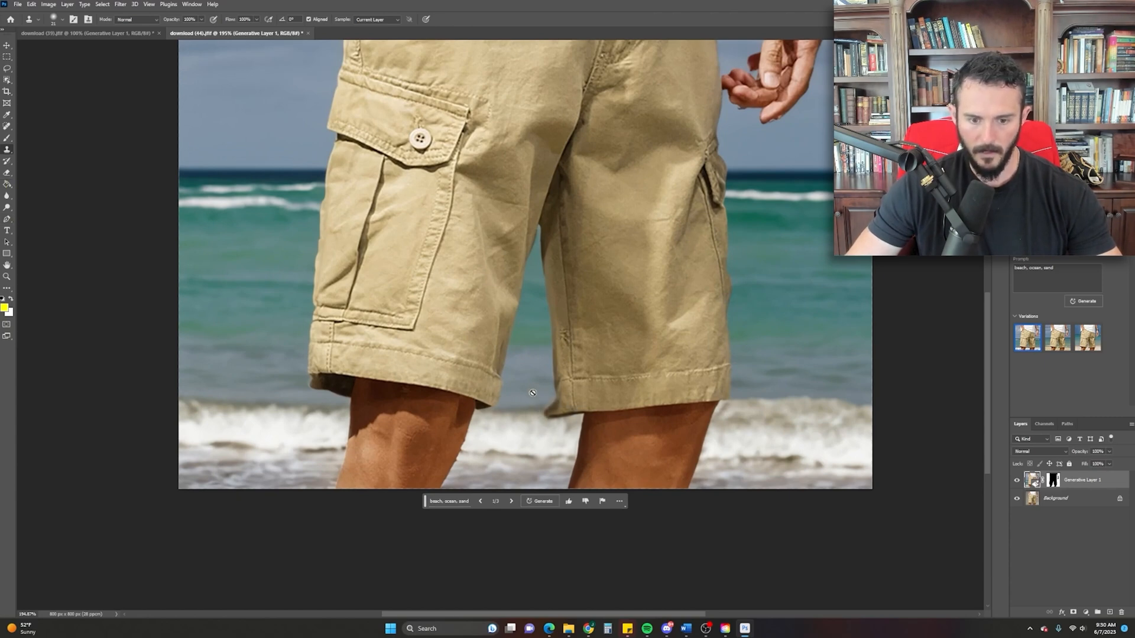